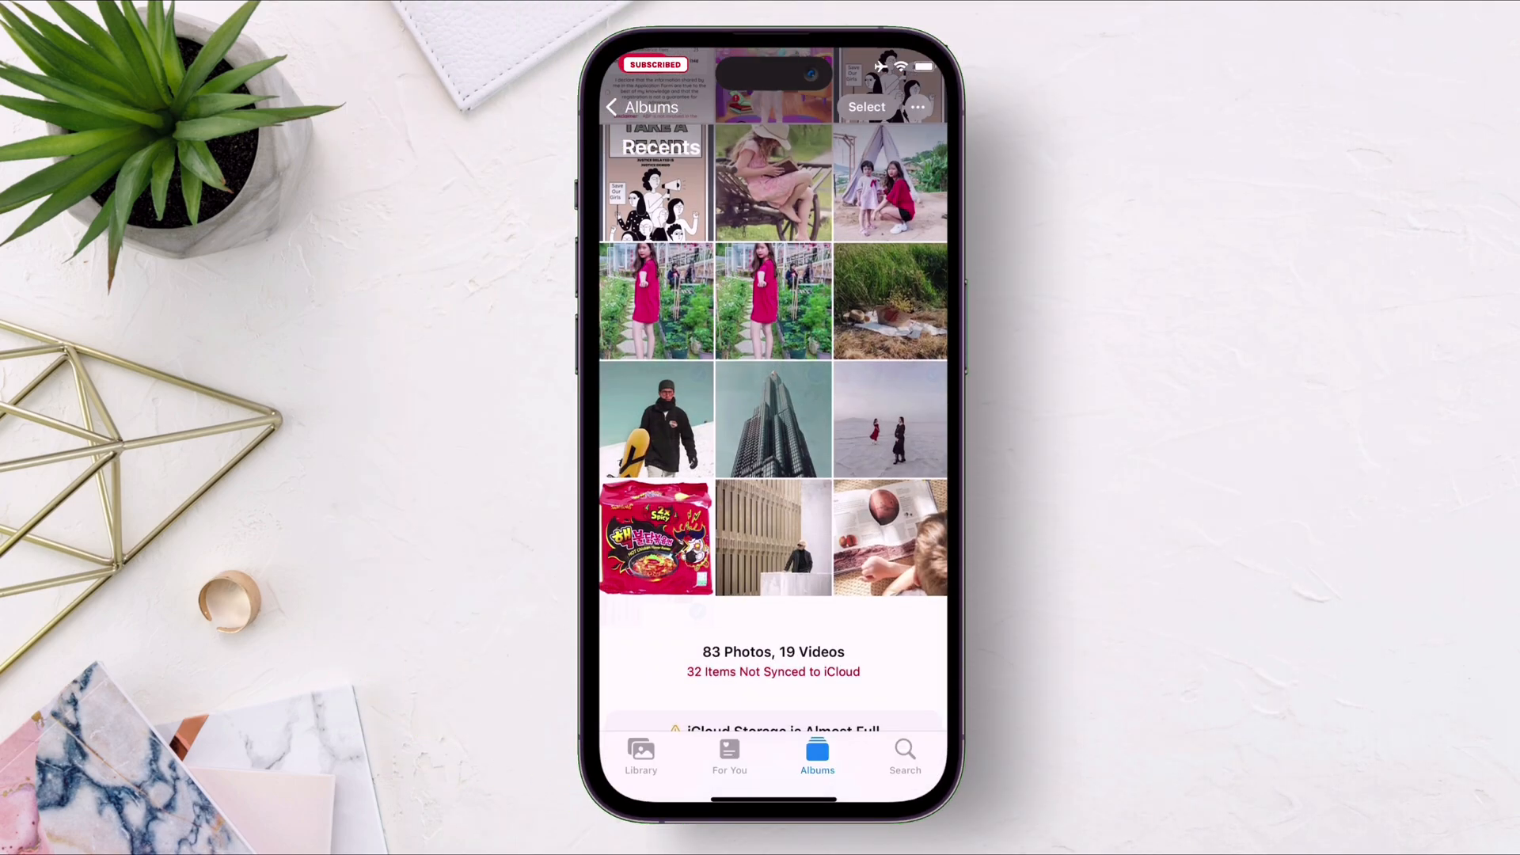
Step: Empty the Recently Deleted album in Photos with Delete All
left_click(622, 106)
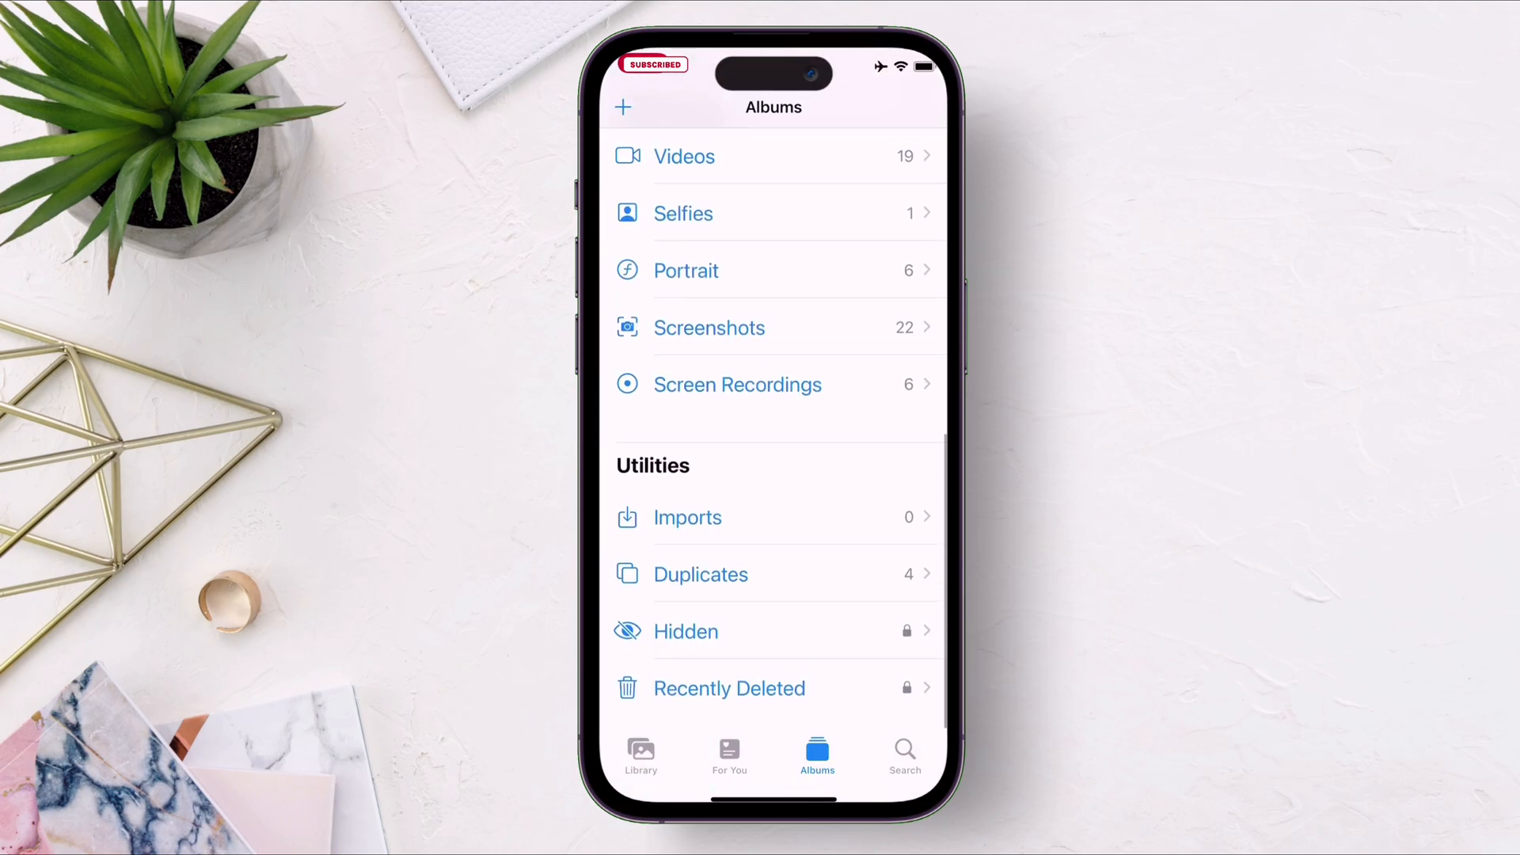
left_click(728, 689)
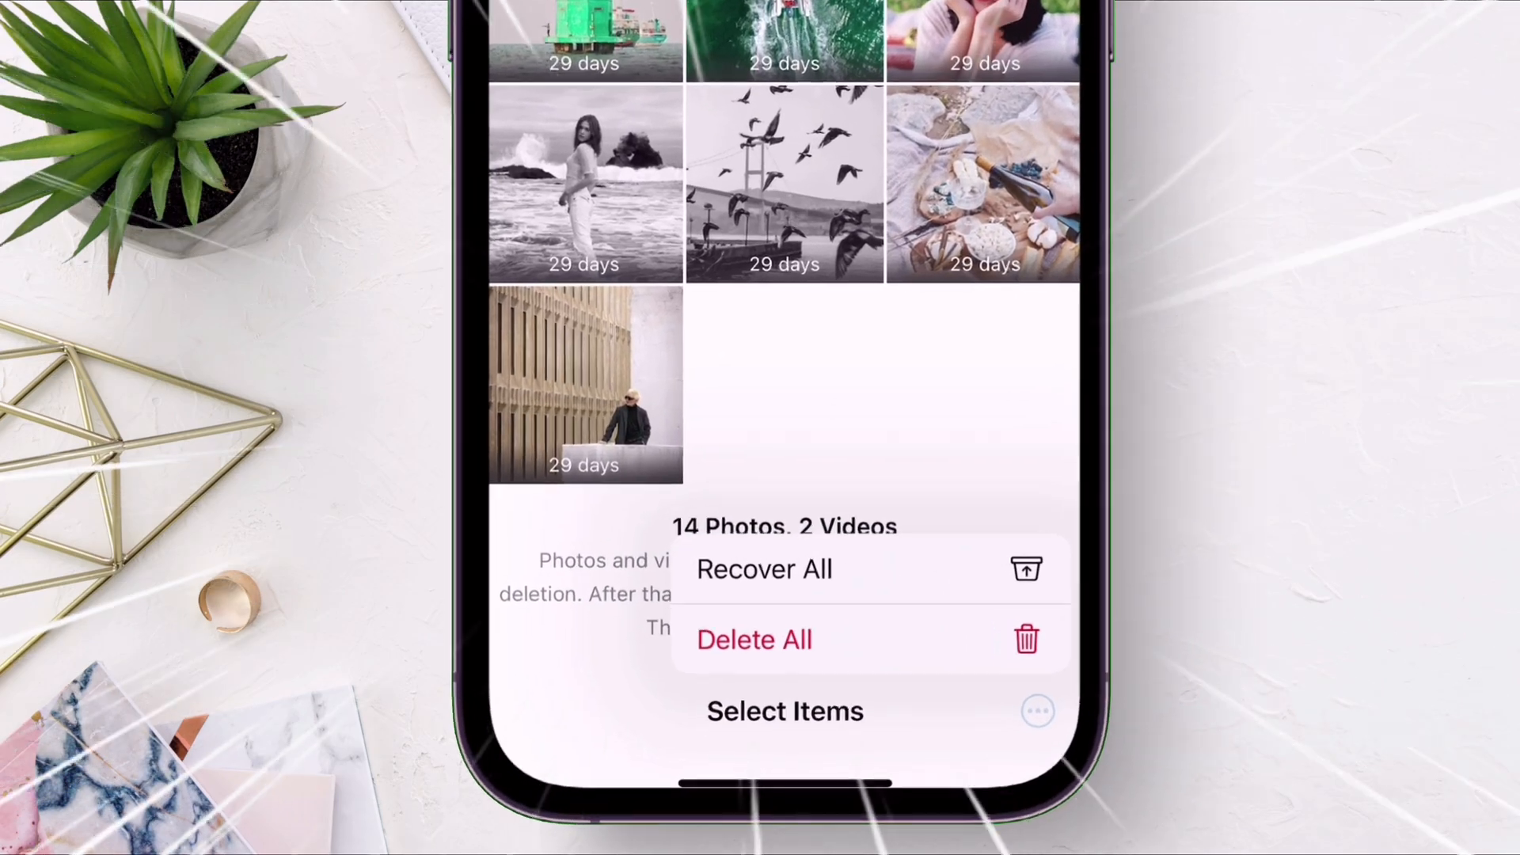
left_click(754, 639)
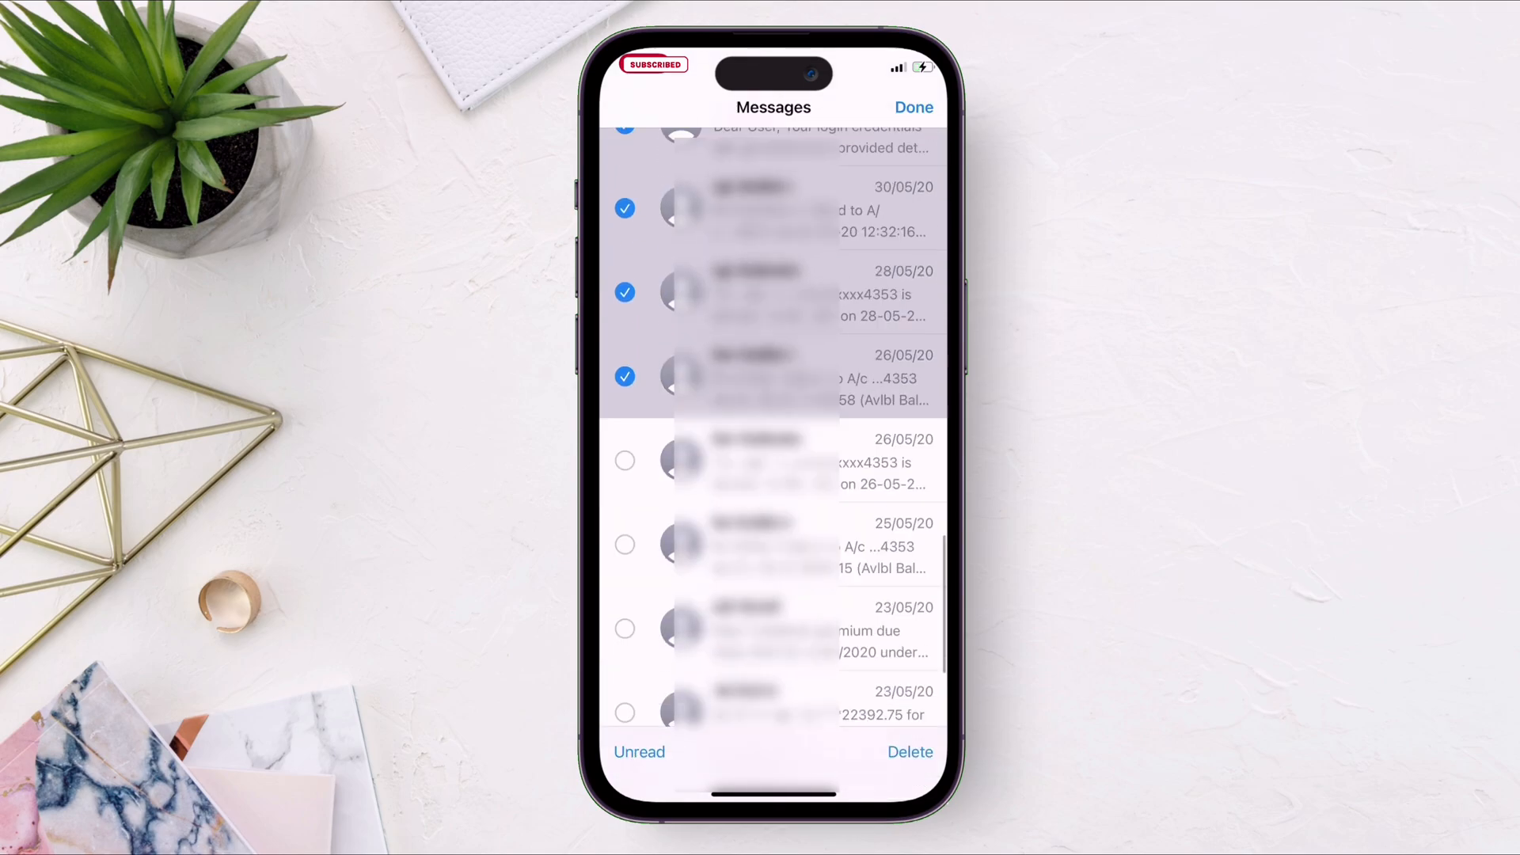
Step: Delete the chosen messages, then start iPhone/iPad Data Recovery and refresh to detect the iPhone 11 Pro
left_click(909, 751)
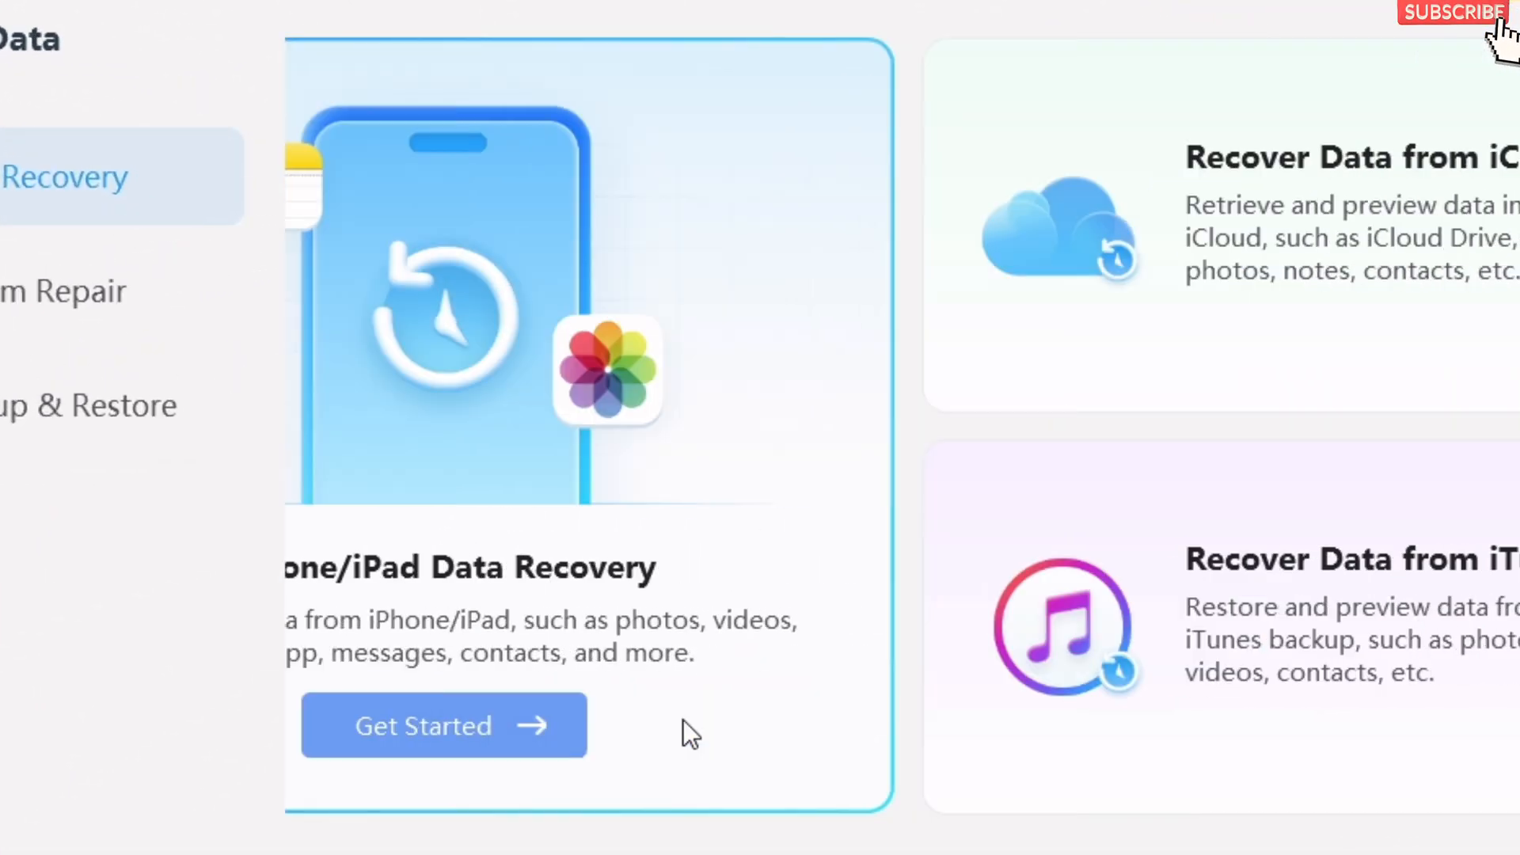
left_click(442, 725)
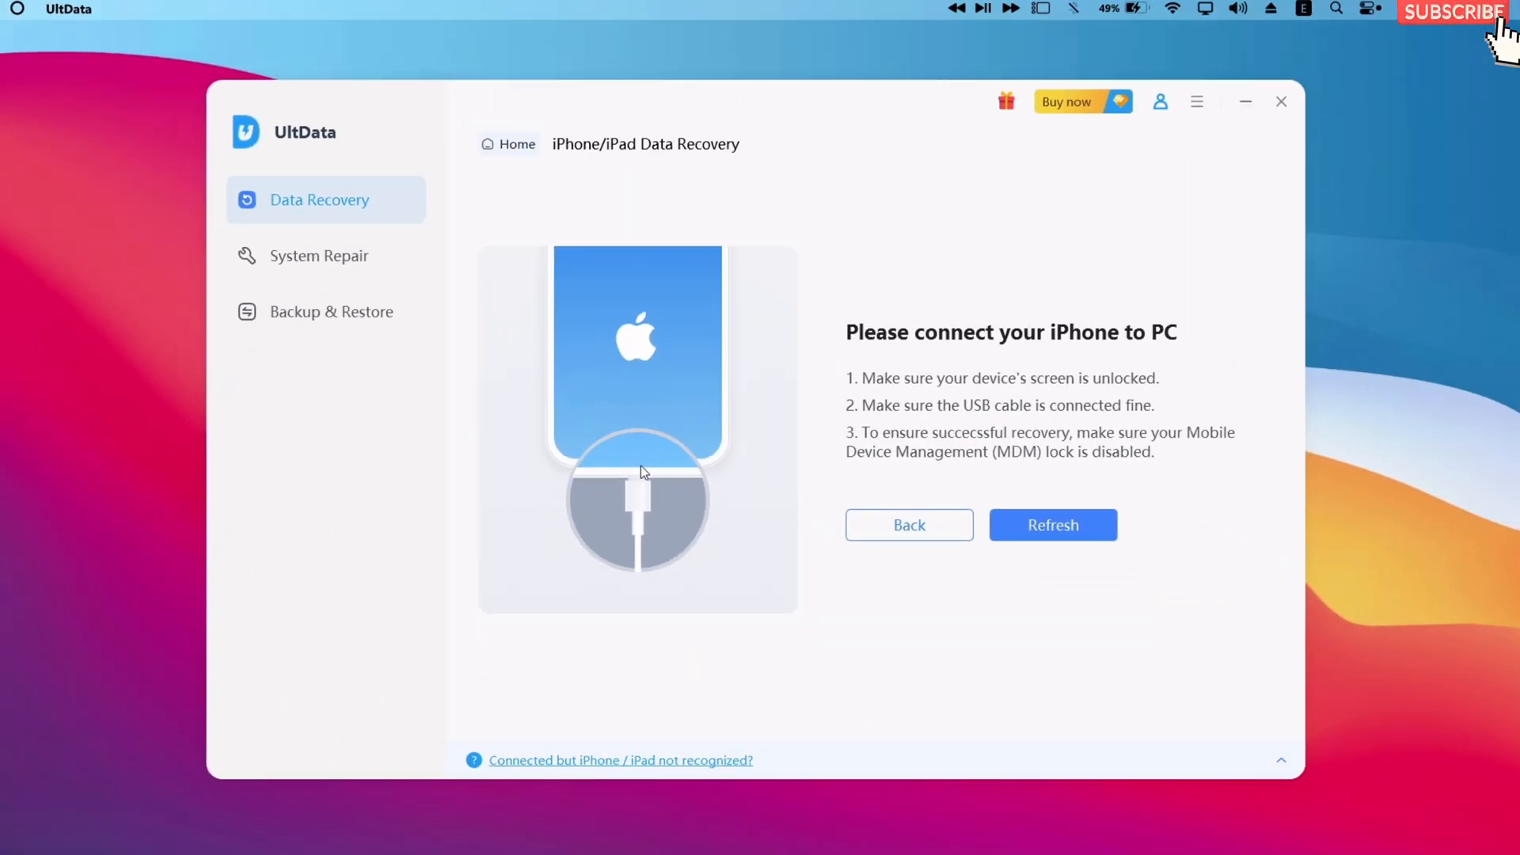
left_click(1051, 524)
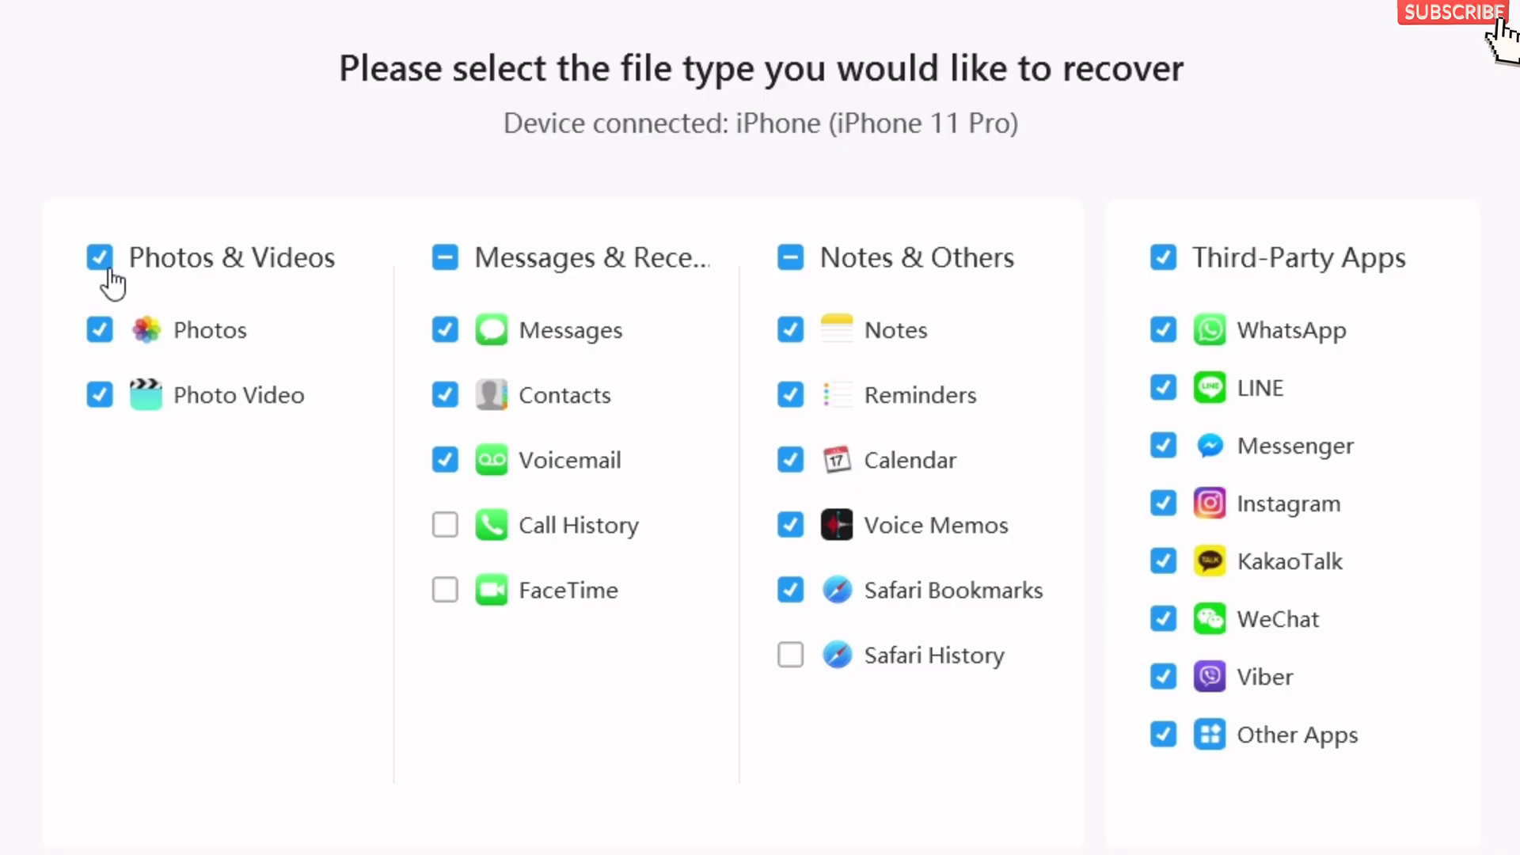
Step: Scan the iPhone with only Photos & Videos and Messages selected
left_click(445, 258)
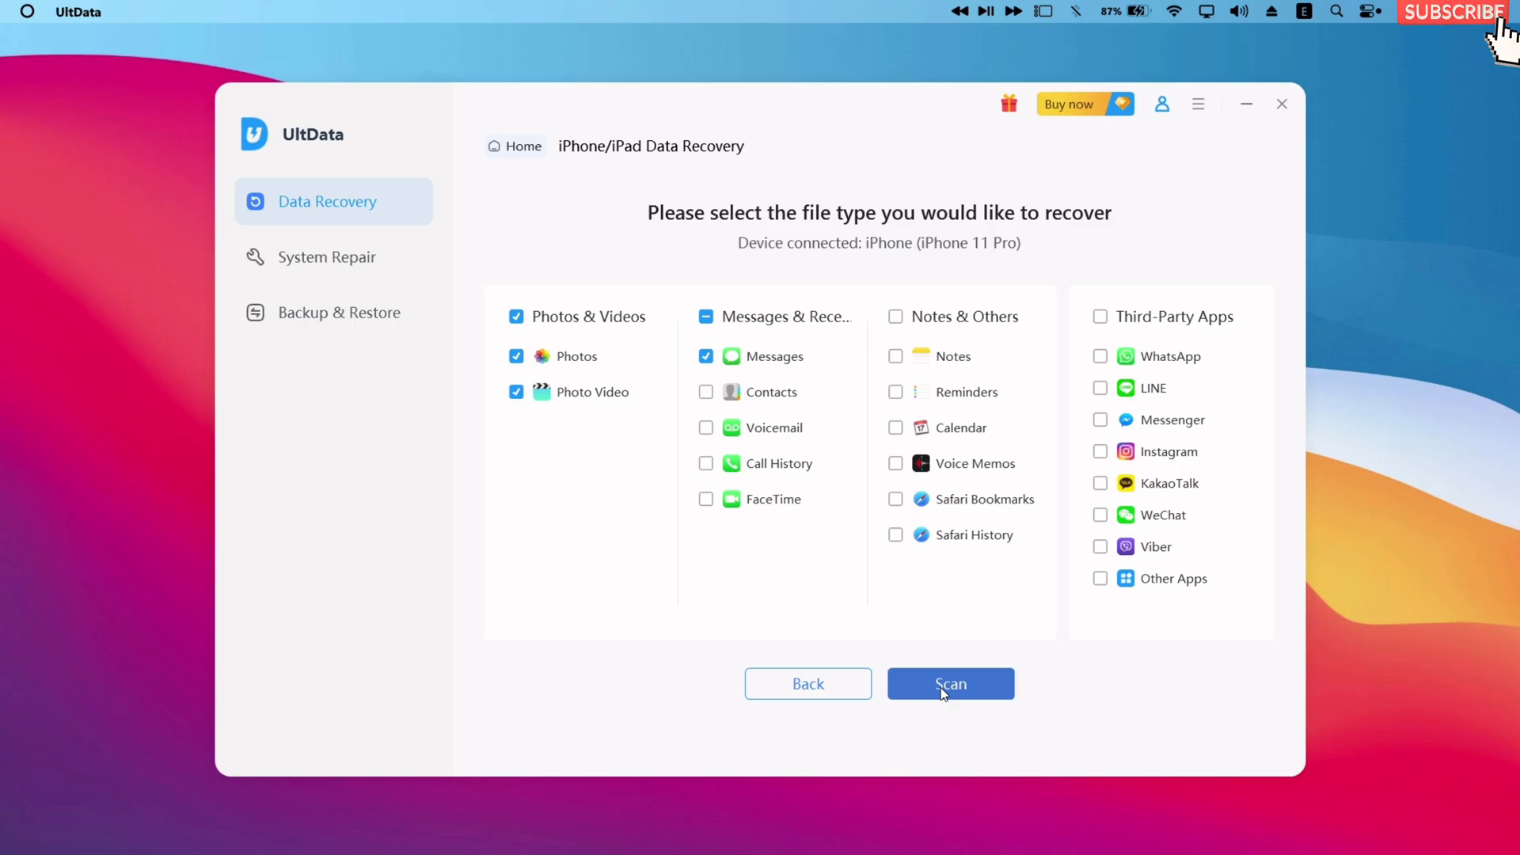
left_click(949, 684)
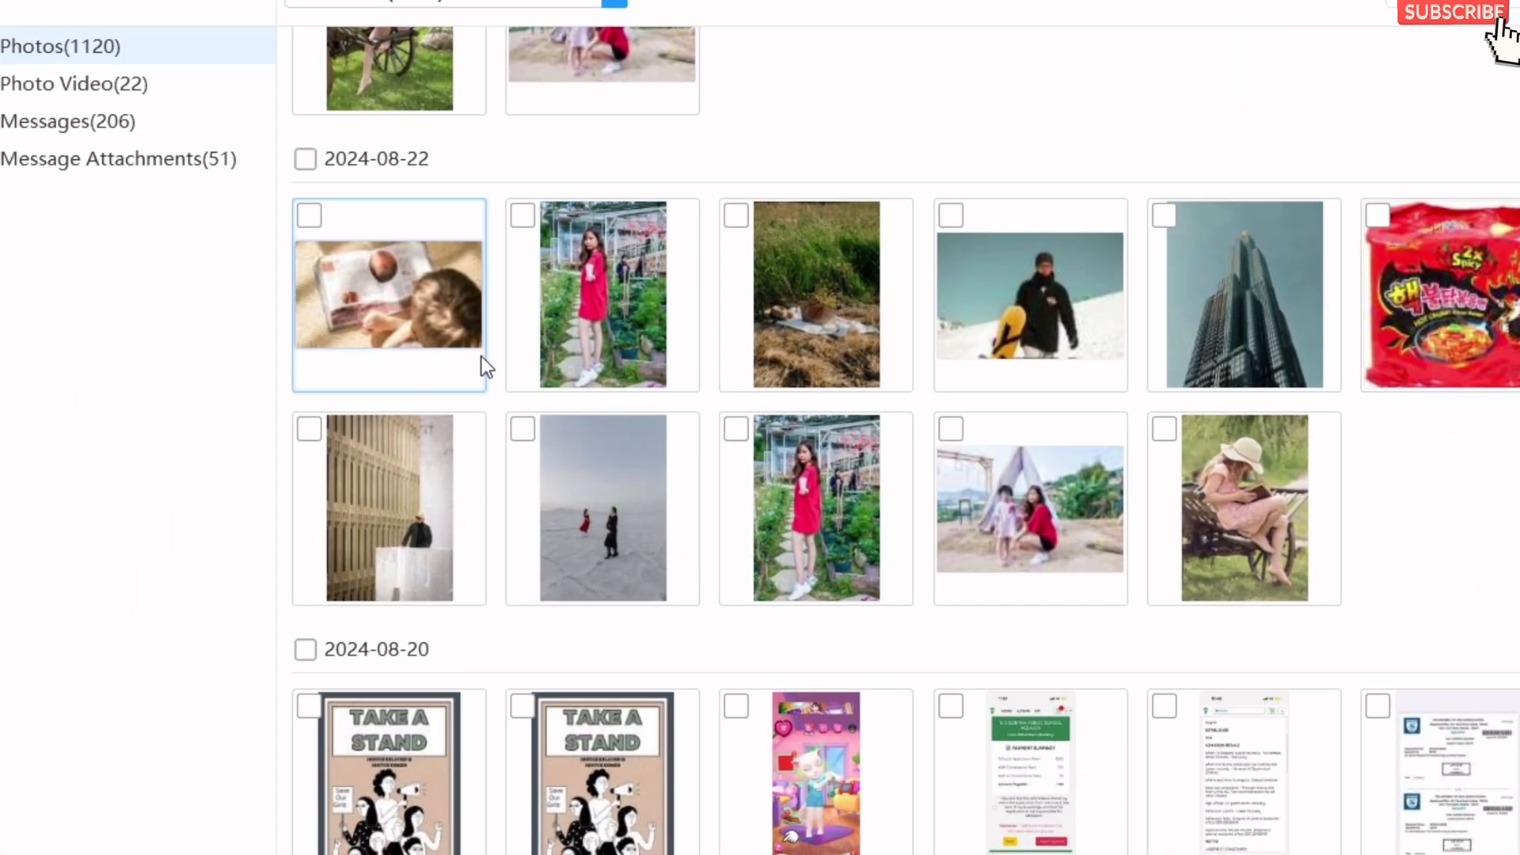
Step: Tick all photos from 2024-08-22 and preview the 206 scanned messages
left_click(602, 294)
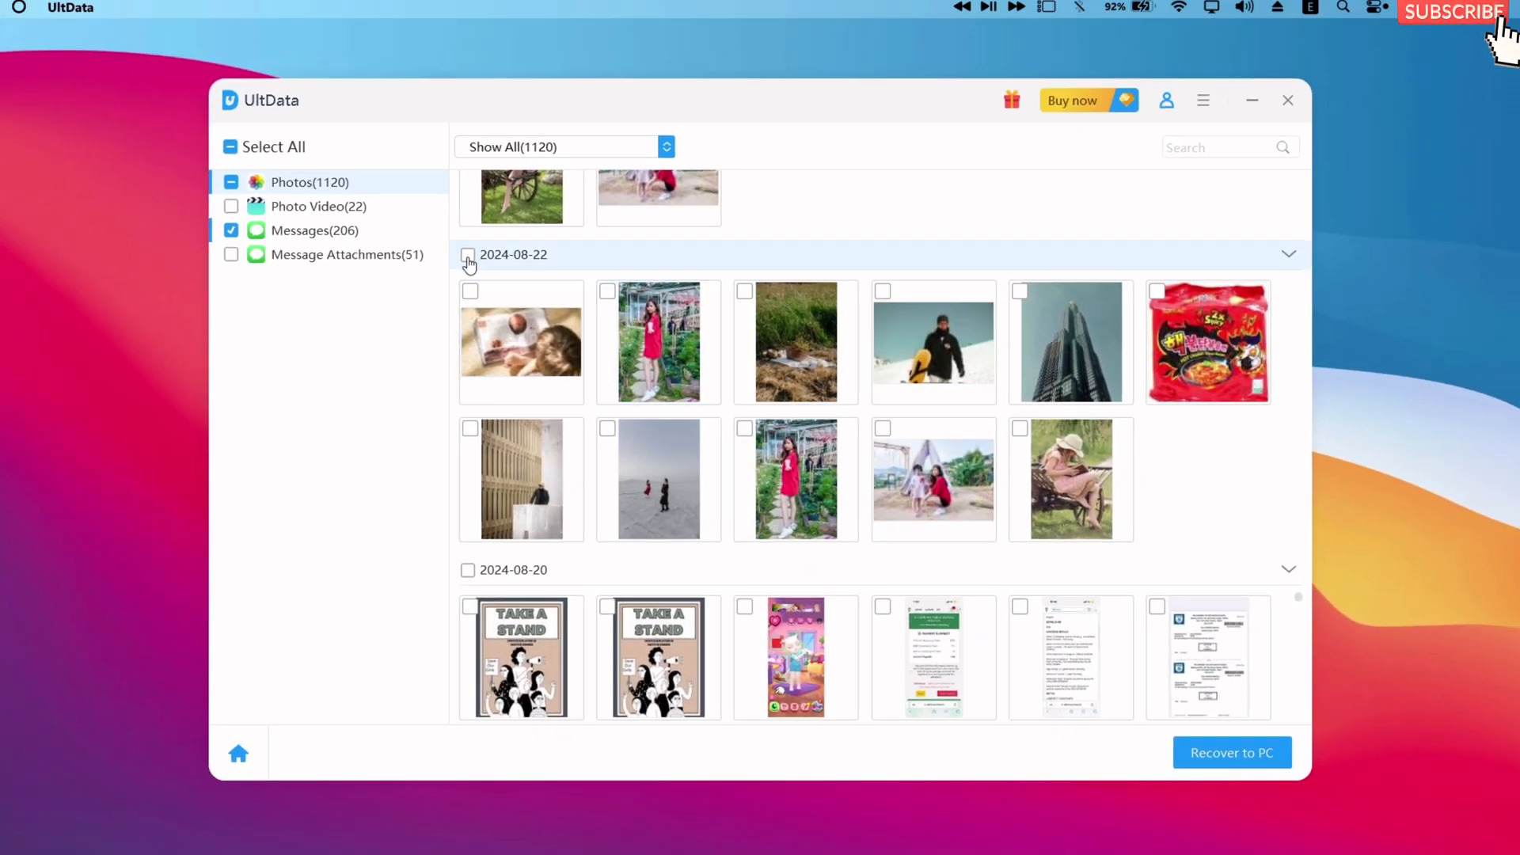
left_click(469, 254)
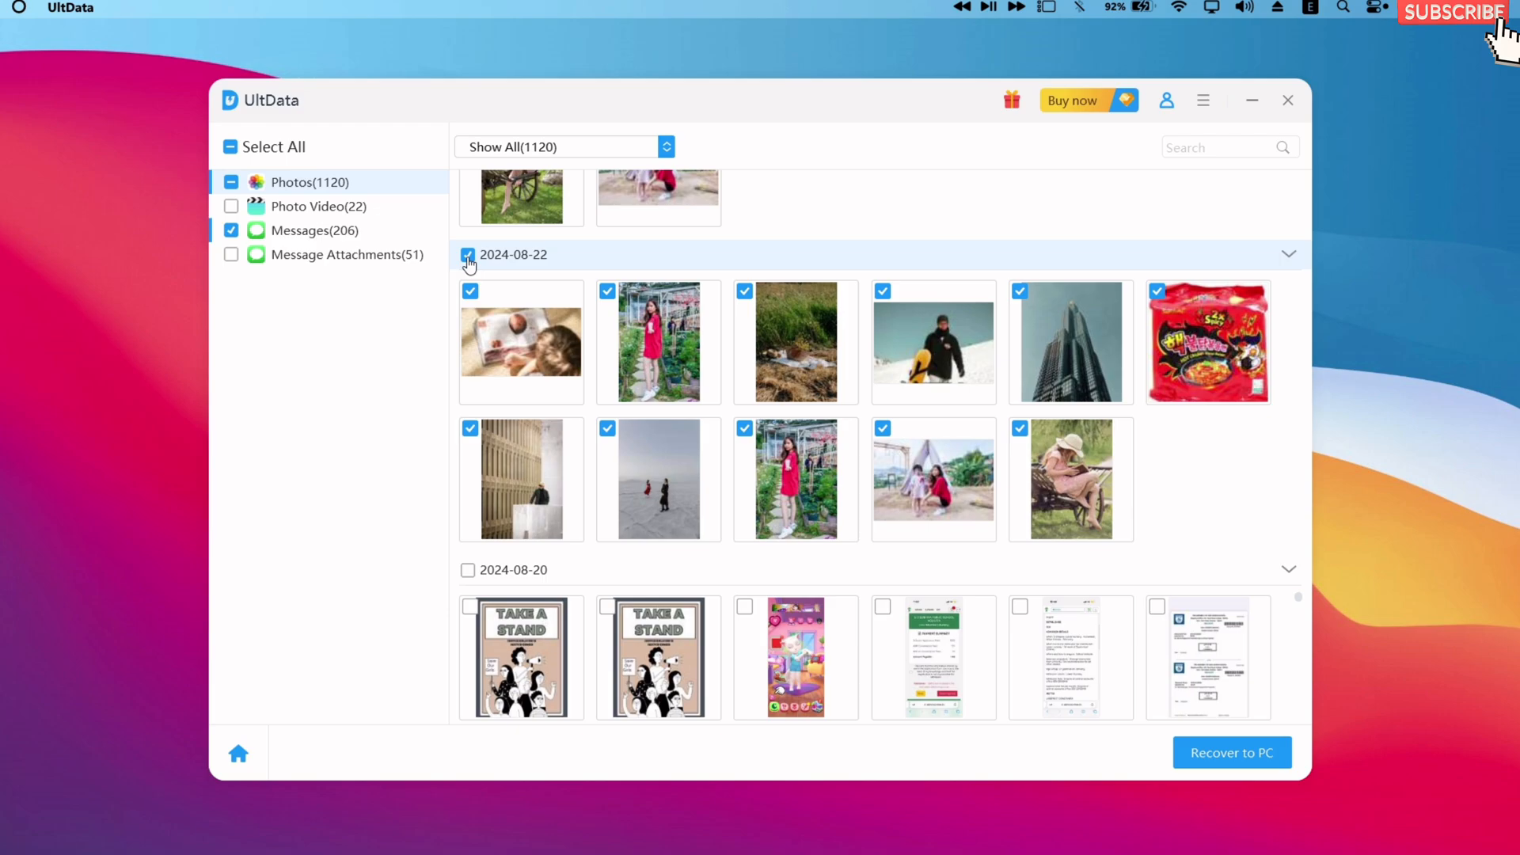
left_click(316, 231)
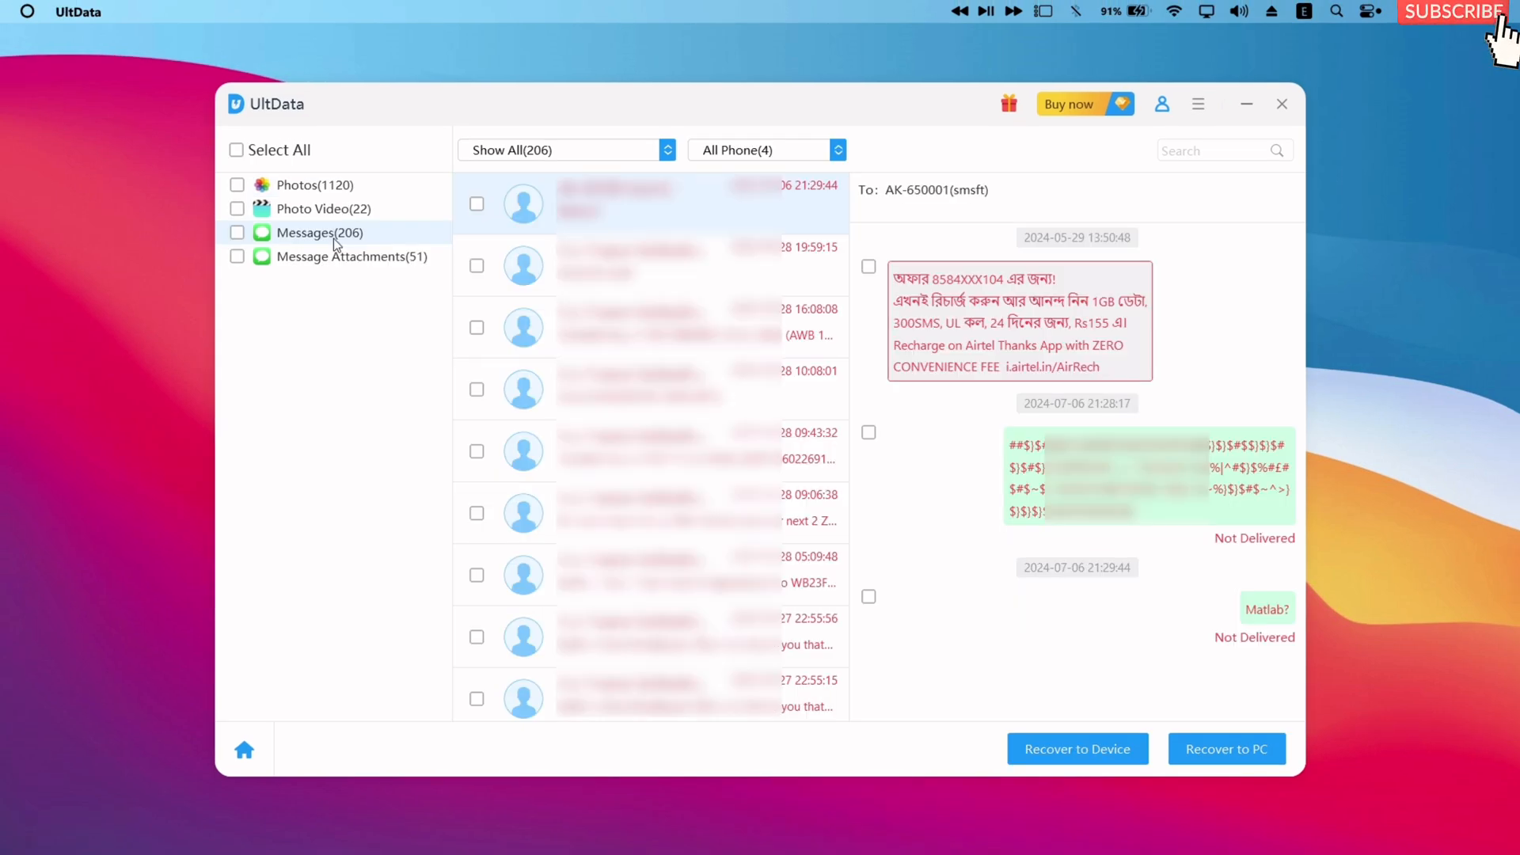
left_click(296, 184)
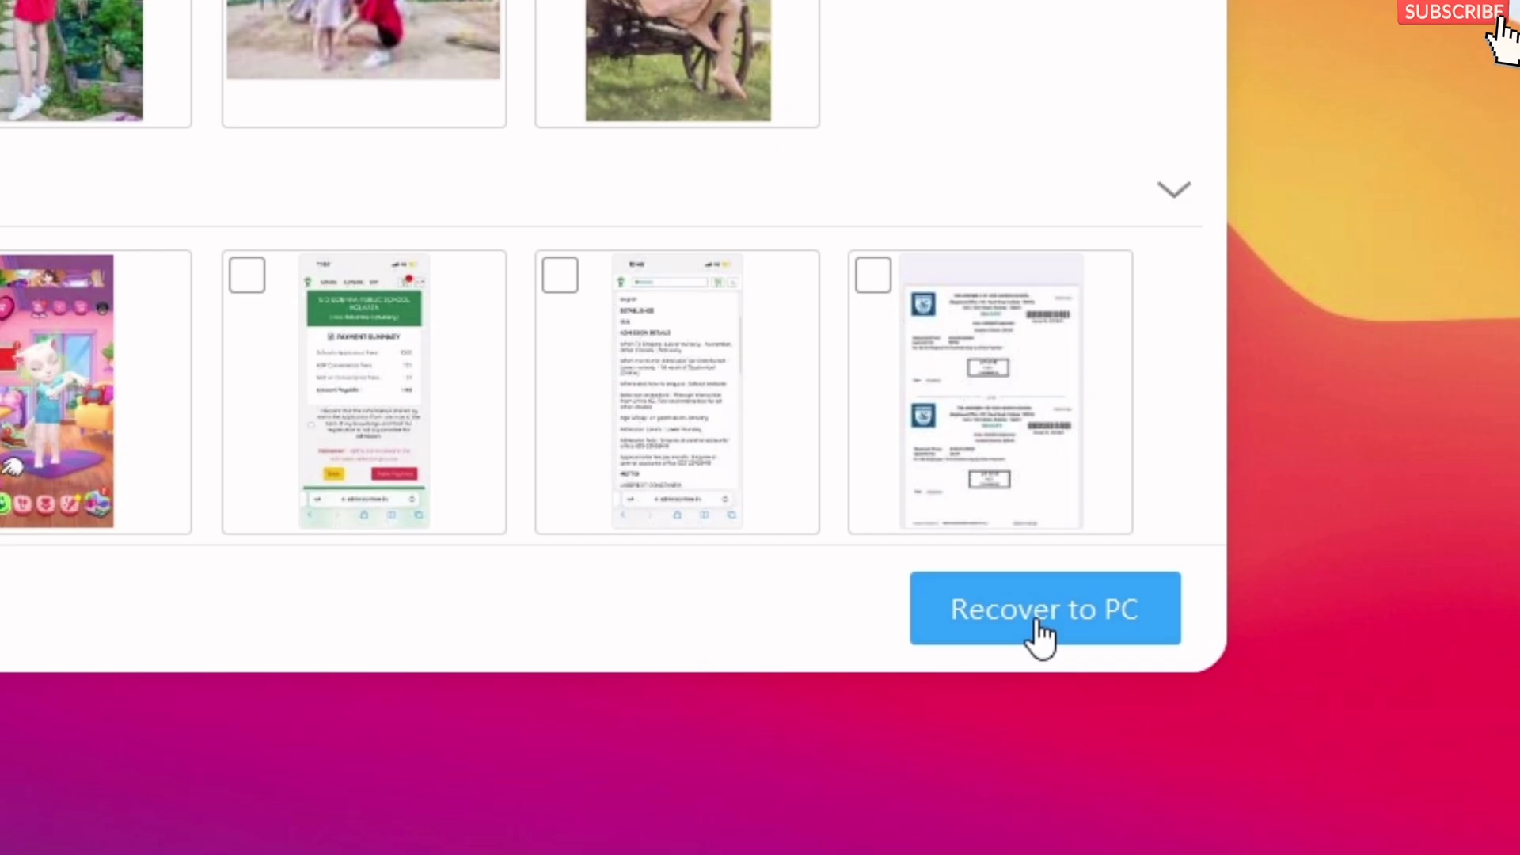
Step: Recover the selected items to PC with Desktop as destination, completing the export at 100%
left_click(1044, 608)
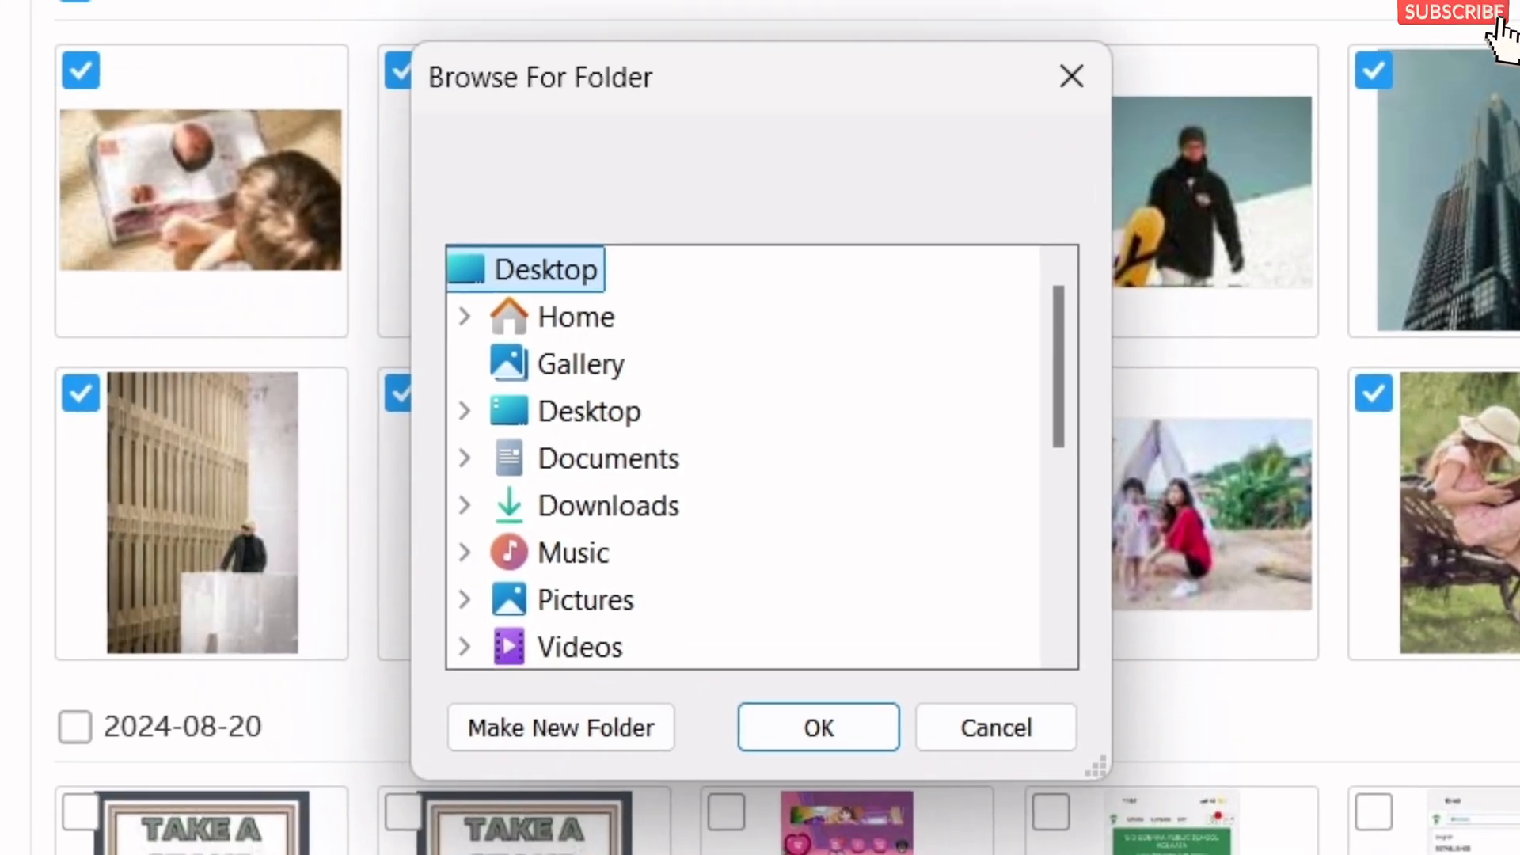
mouse_move(524, 269)
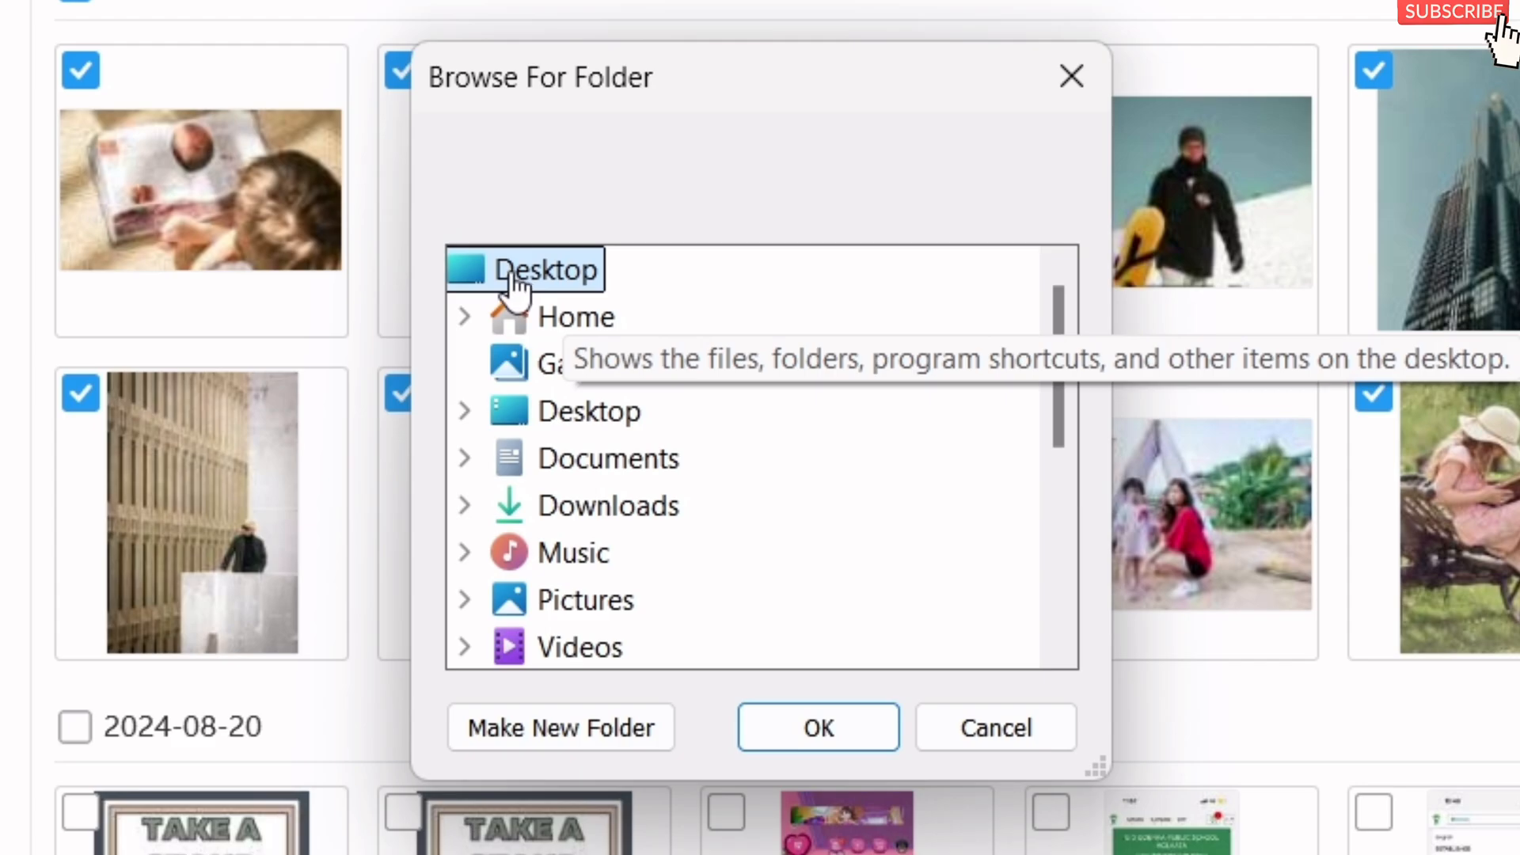
left_click(561, 727)
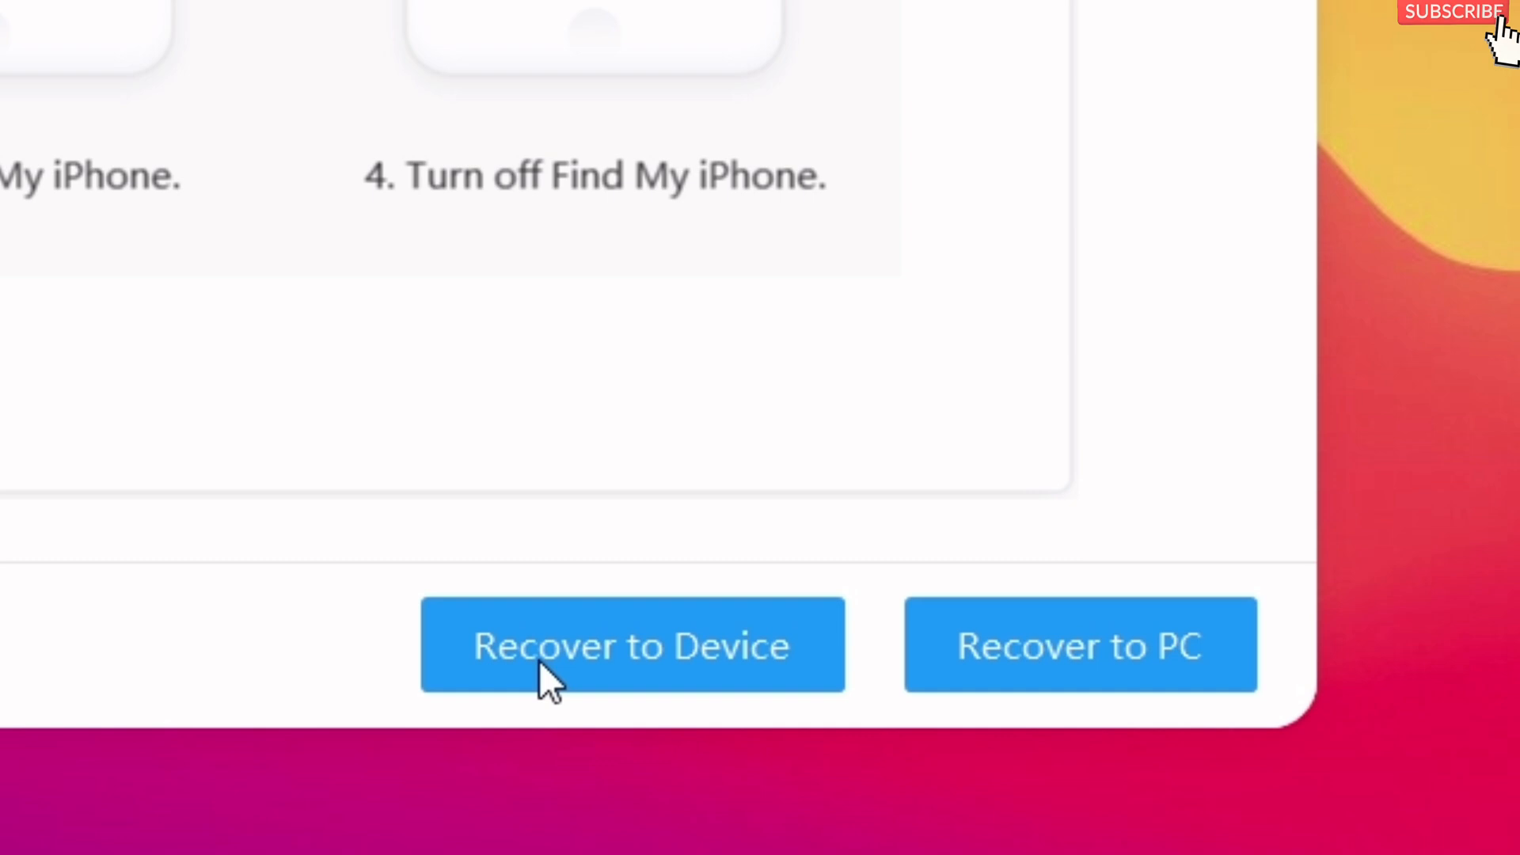
left_click(631, 645)
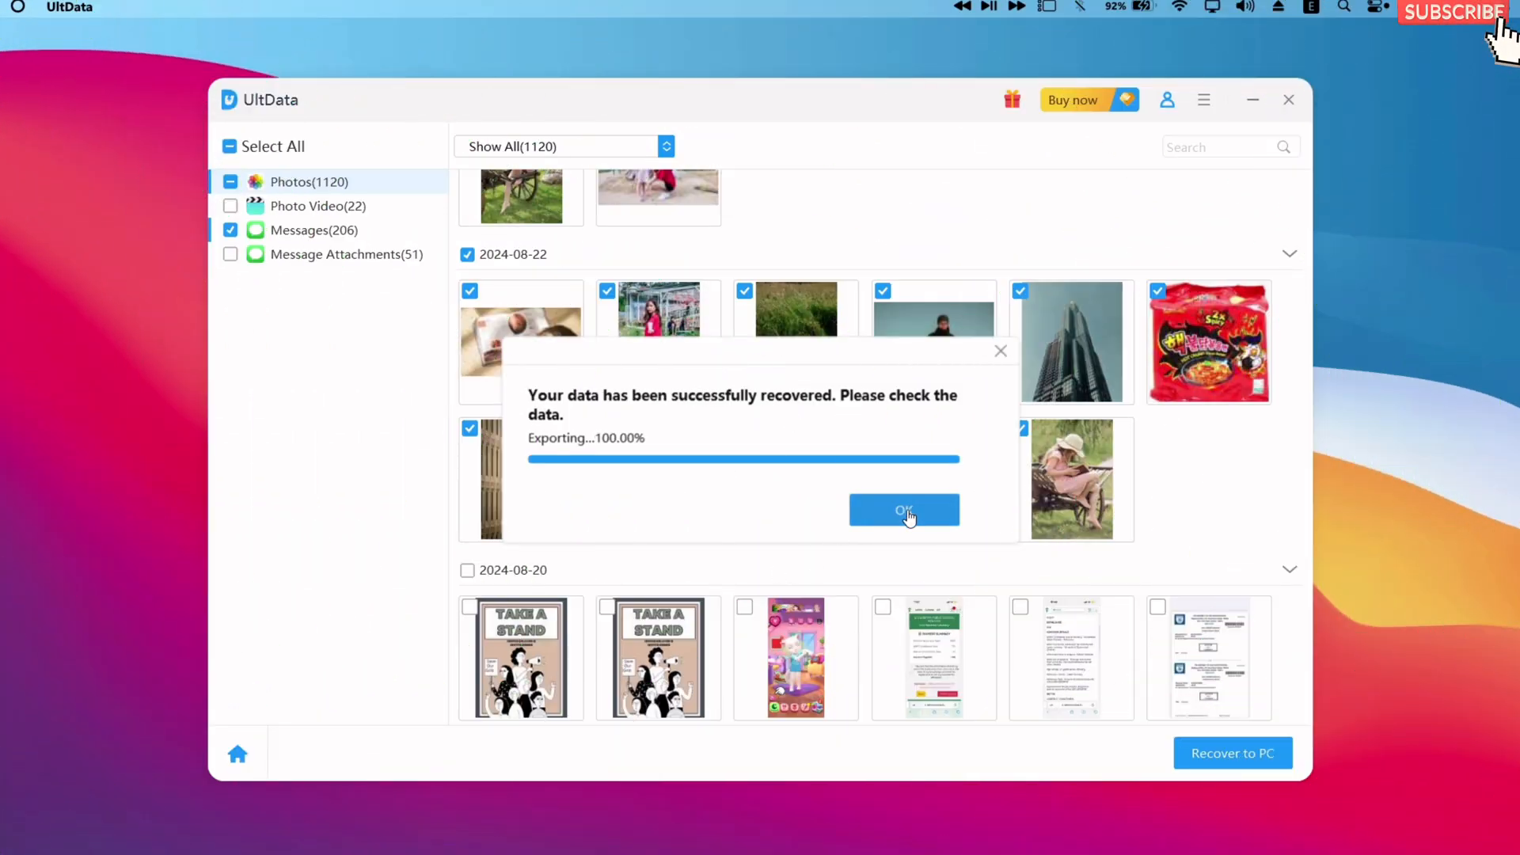
left_click(902, 512)
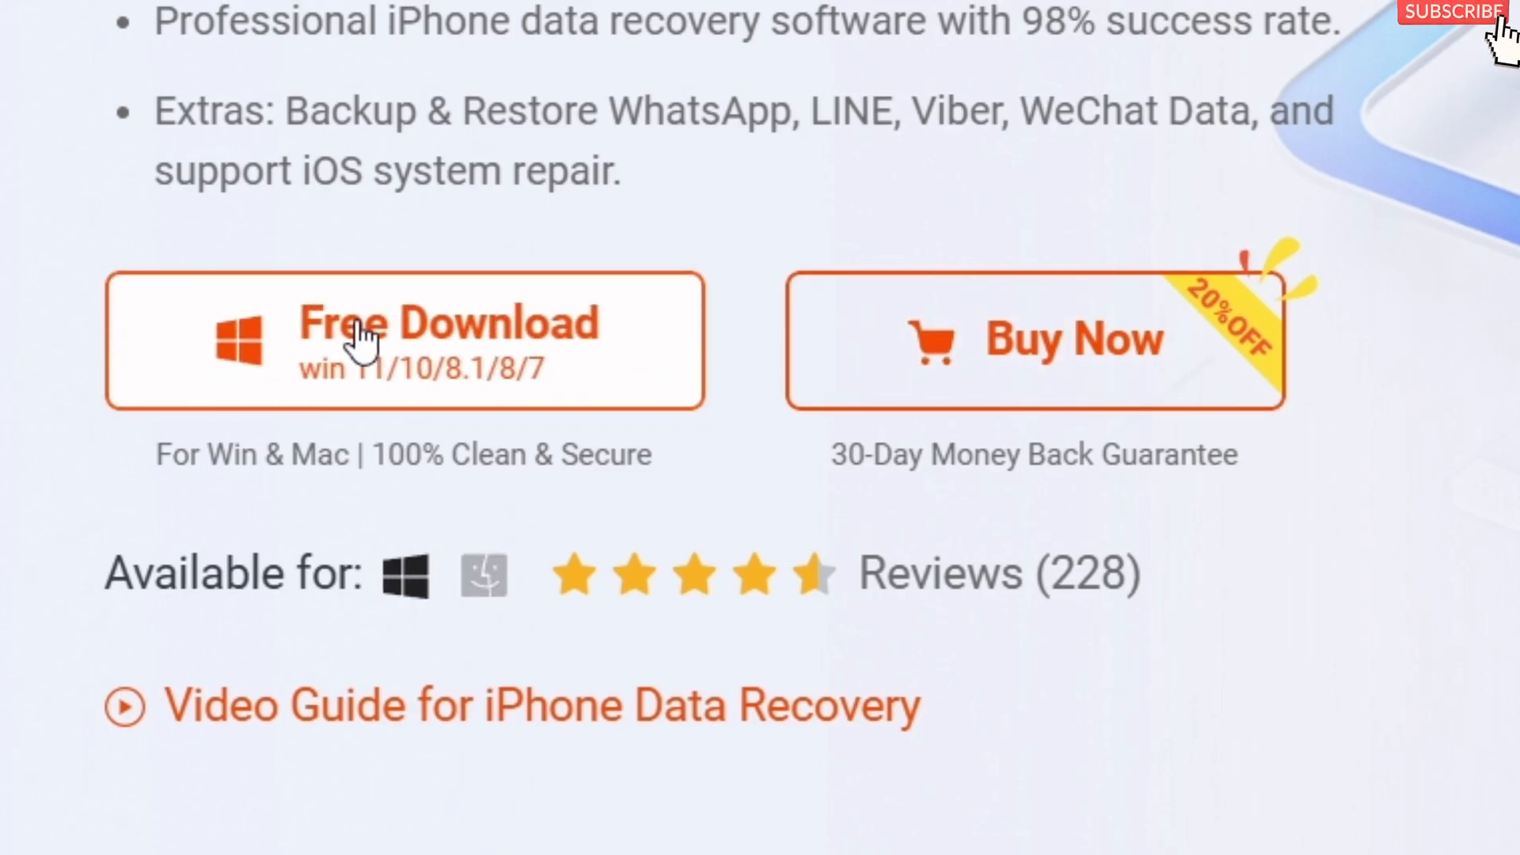
Step: Download the free Windows (11/10/8.1/8/7) version of UltData from the Tenorshare site
left_click(404, 341)
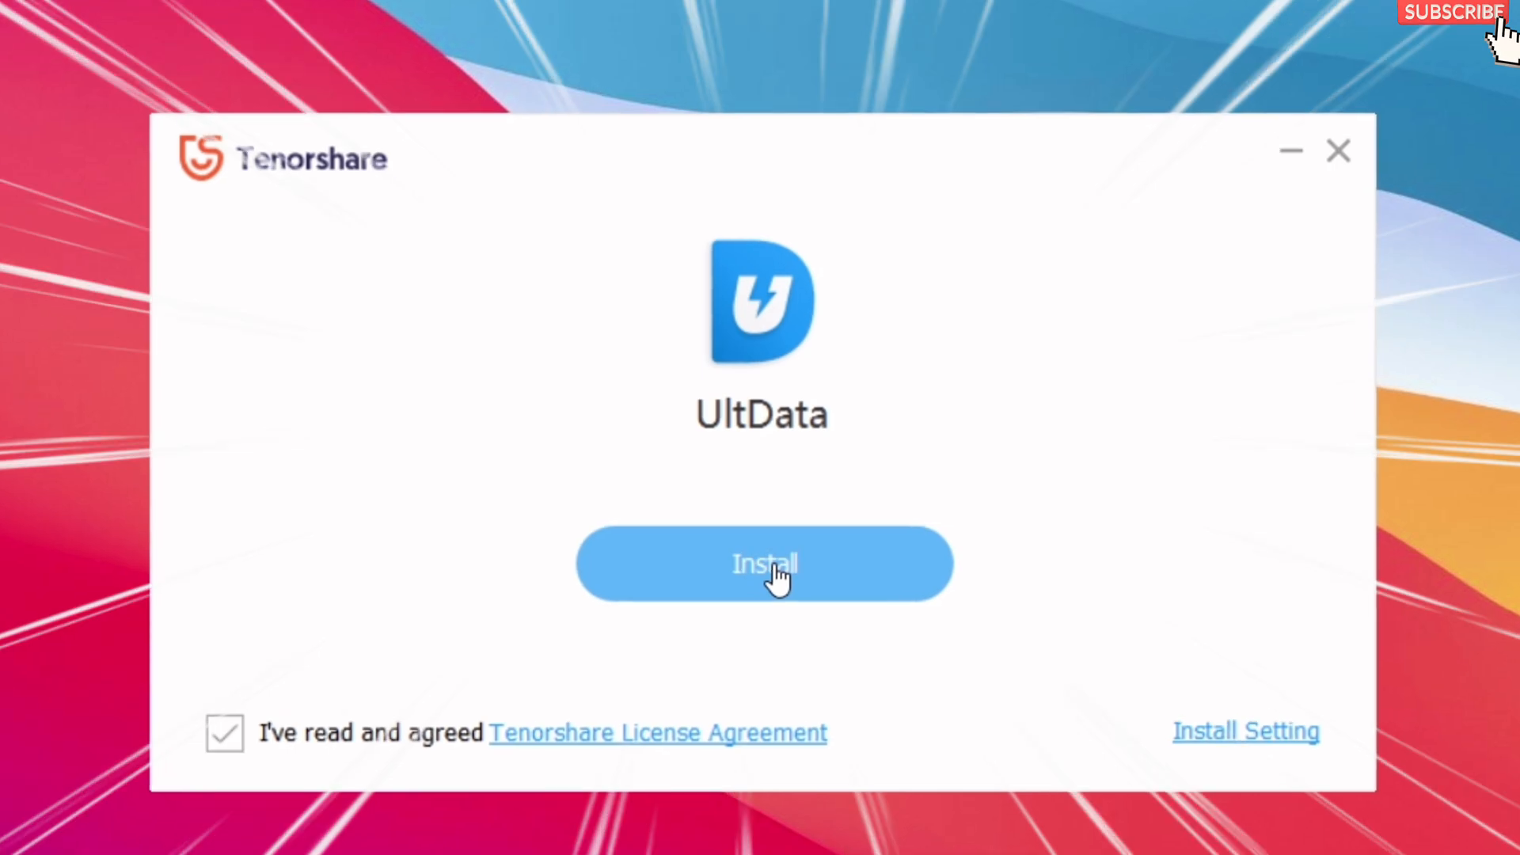
Step: Install UltData with the license agreement accepted, launching its Data Recovery home screen
left_click(763, 564)
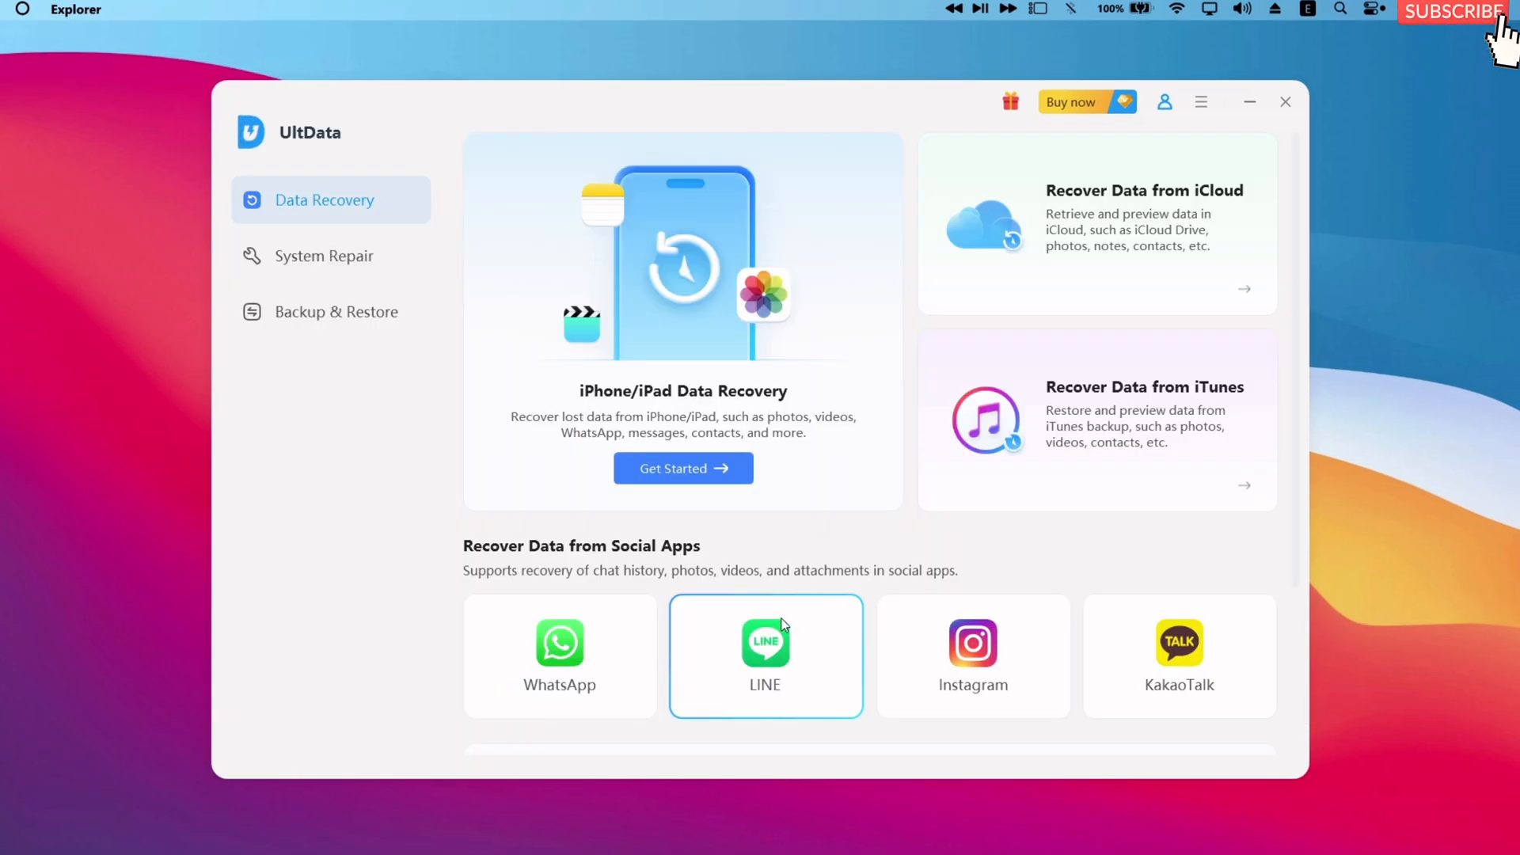
mouse_move(556, 540)
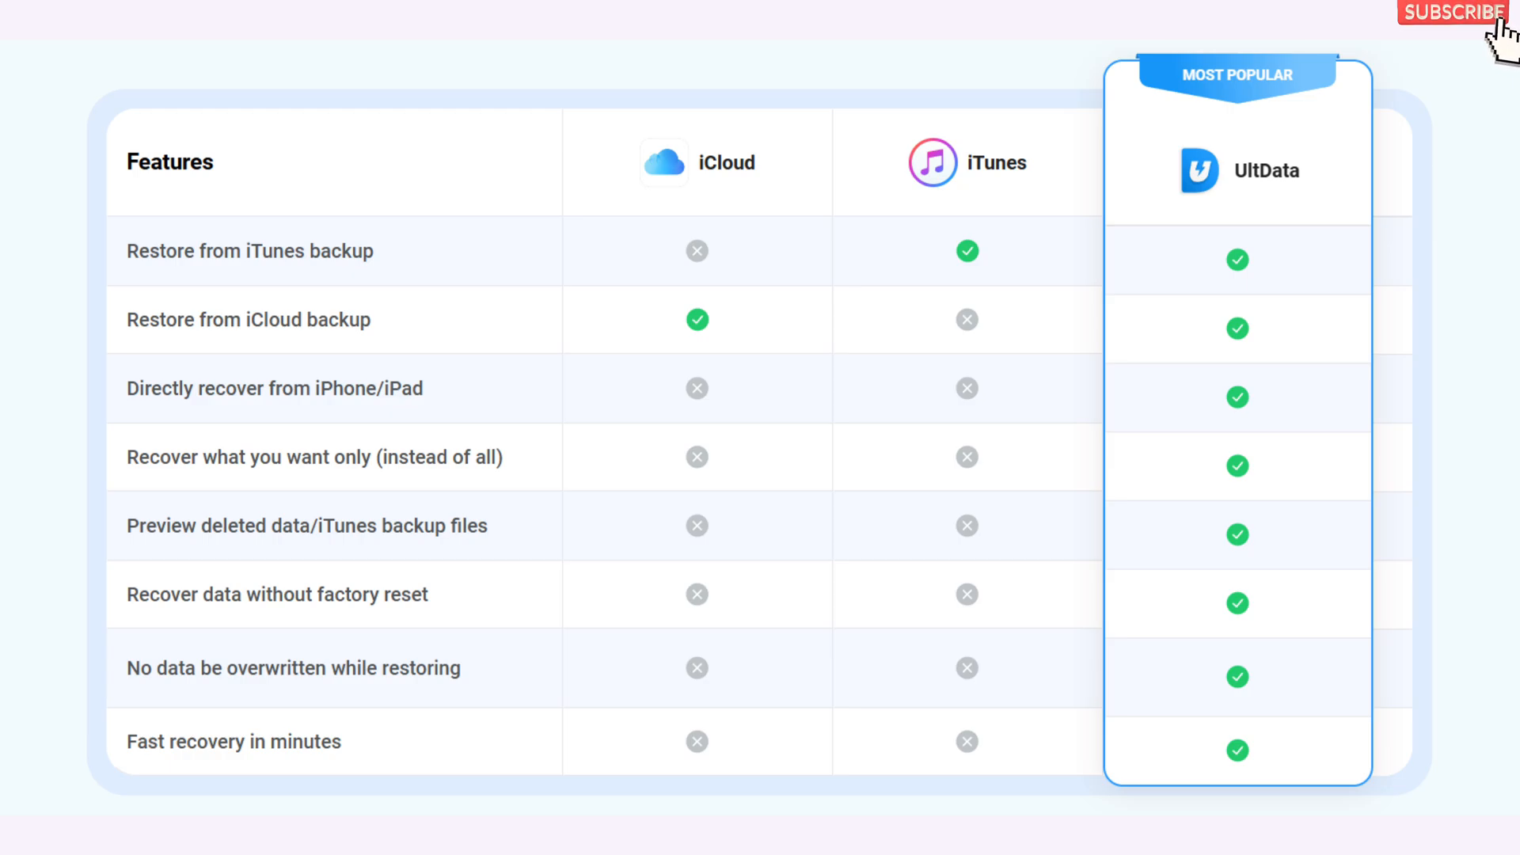
Step: Scroll past the features comparison table to UltData's Tech Specifications section
scroll("down", 3)
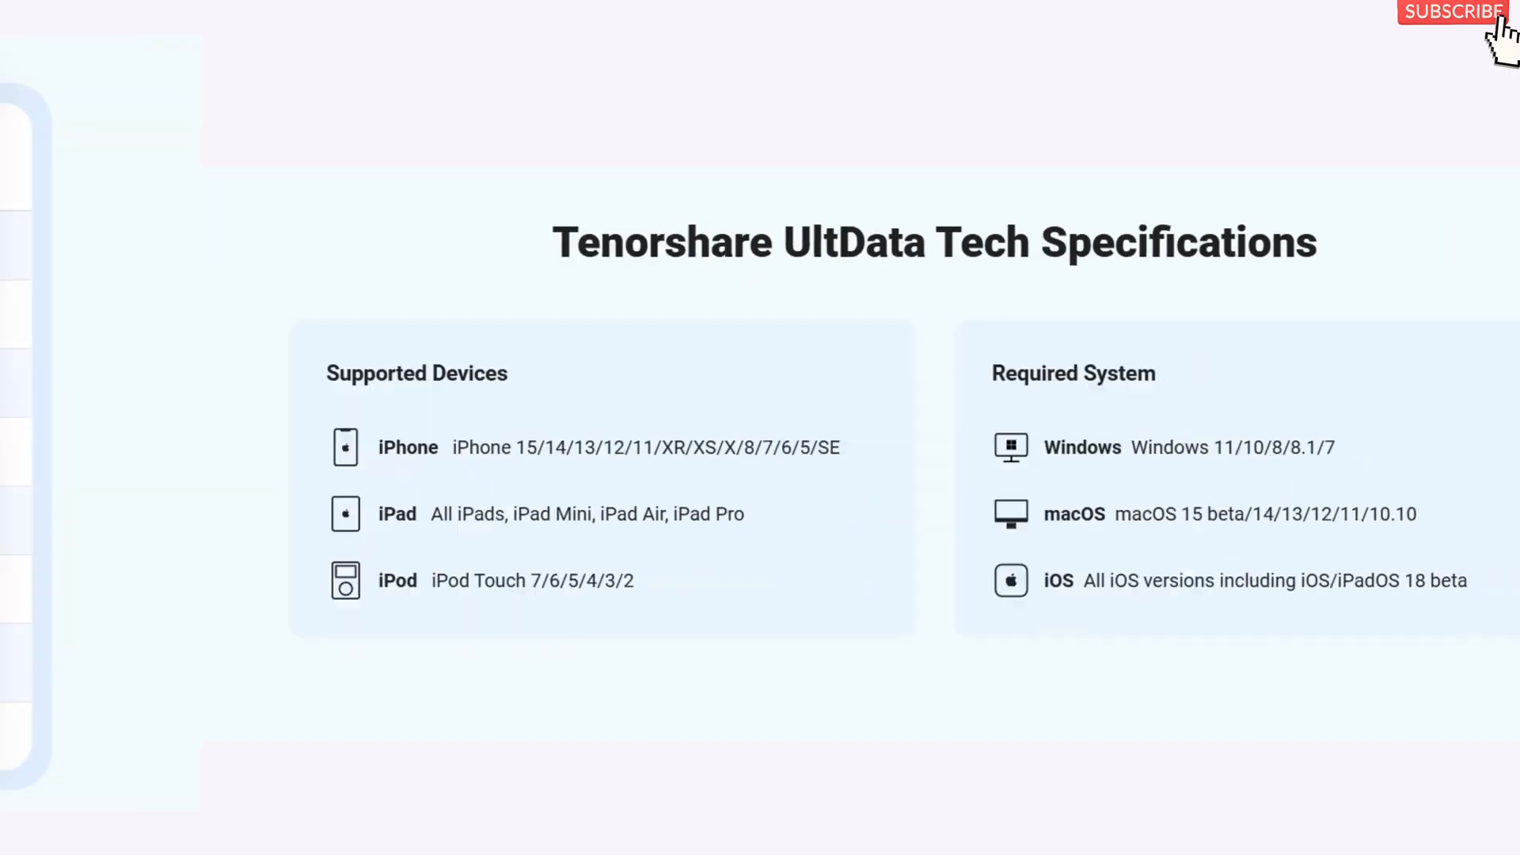